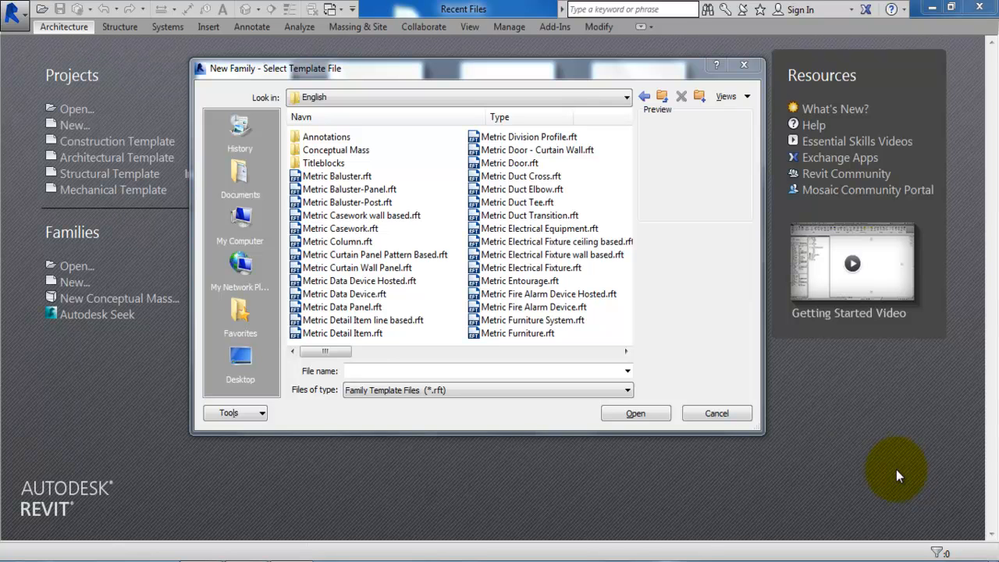
{"action": "mouse_move", "coordinate": [689, 350]}
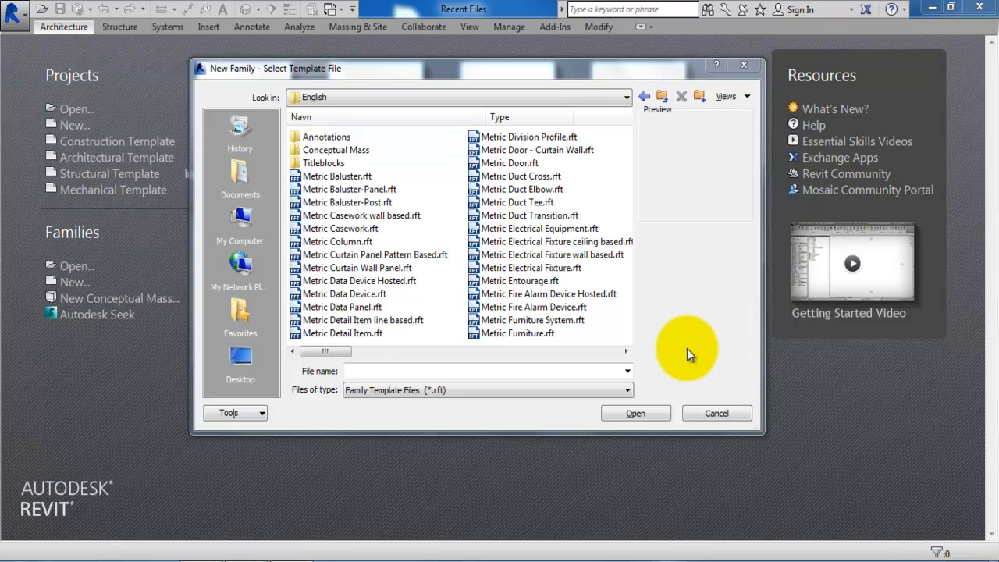
{"action": "mouse_move", "coordinate": [632, 242]}
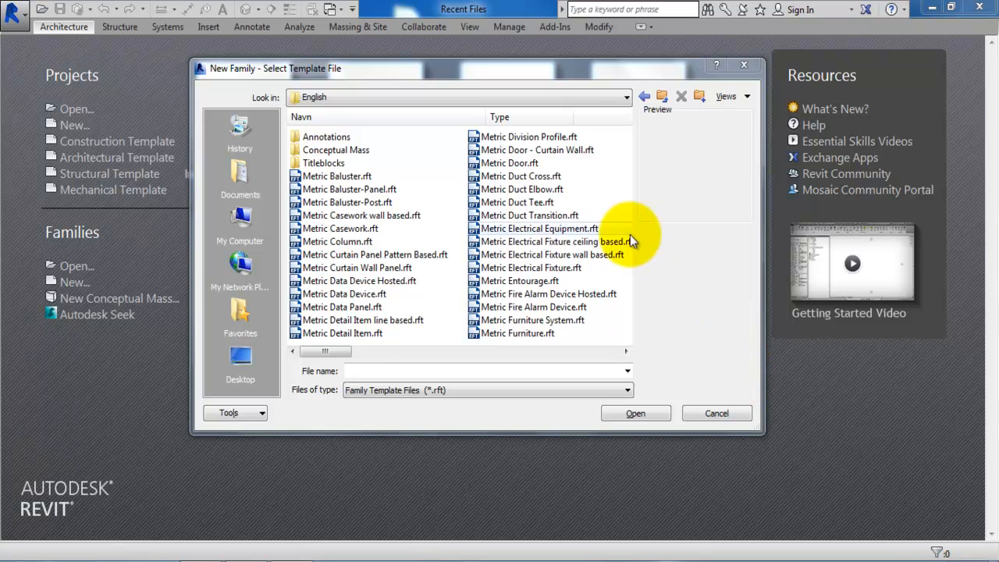
Expand the Look in dropdown to show the C:\ProgramData\Autodesk\RVT 2015\Family Templates path.
{"action": "left_click", "coordinate": [626, 96]}
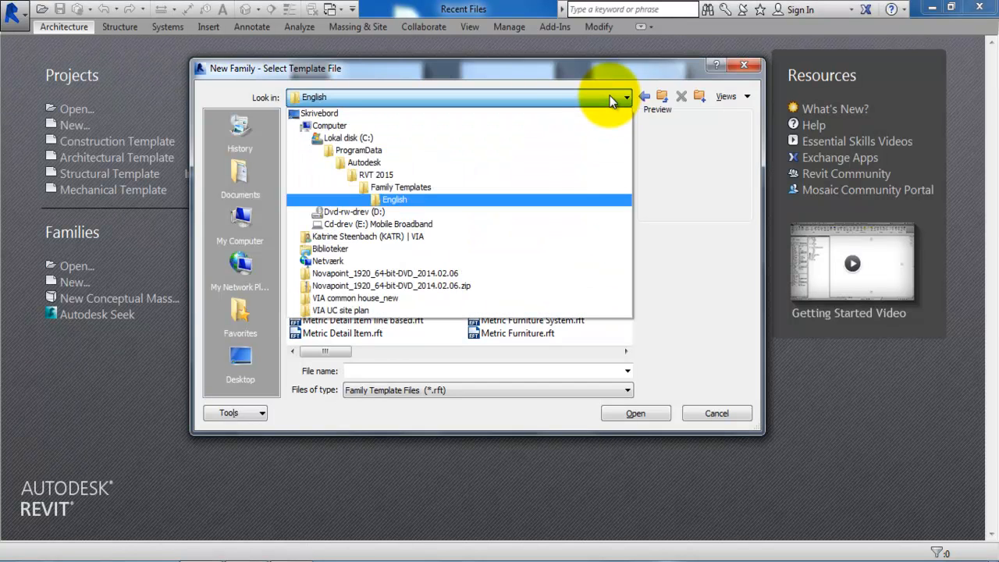
{"action": "left_click", "coordinate": [359, 150]}
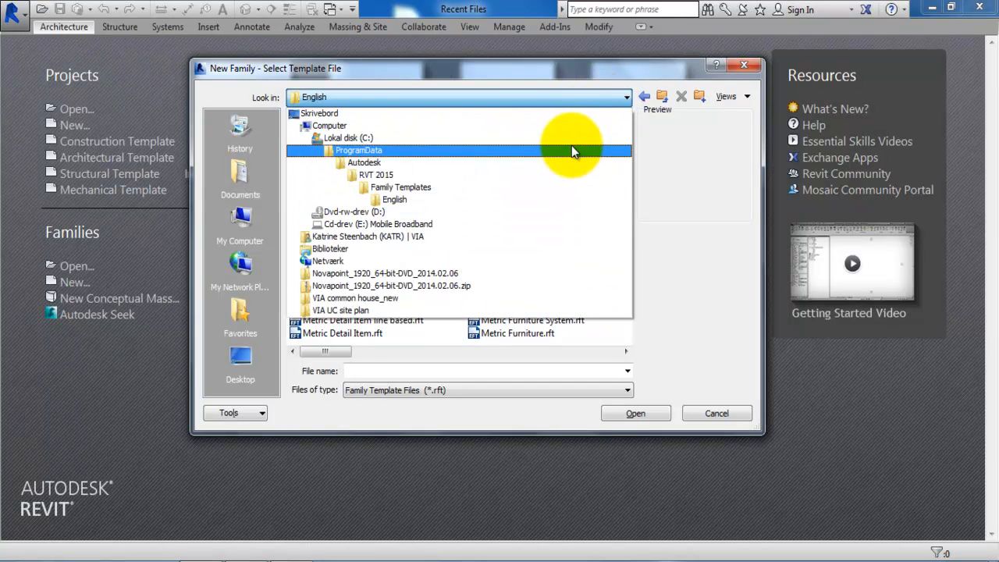
{"action": "left_click", "coordinate": [347, 138]}
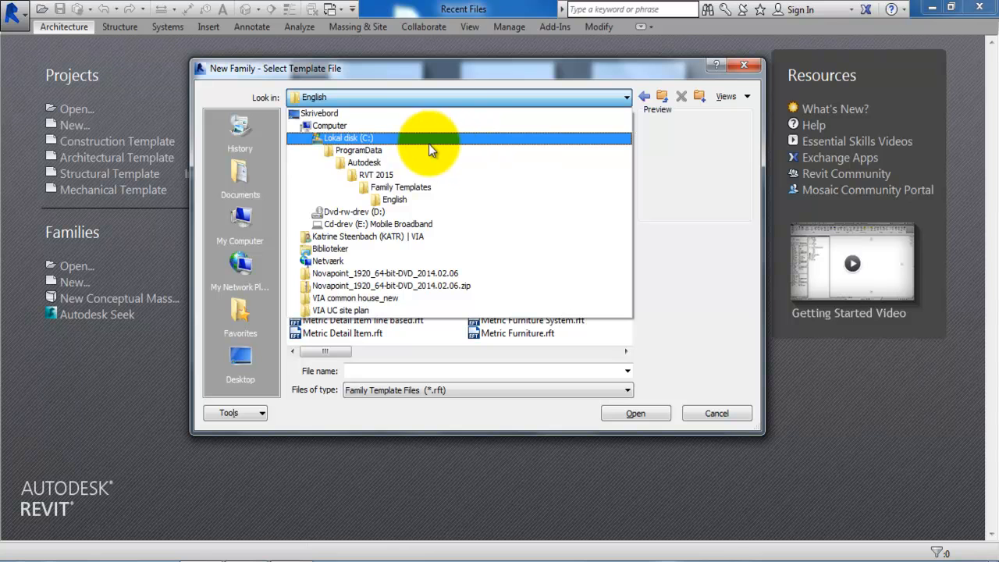
{"action": "left_click", "coordinate": [359, 150]}
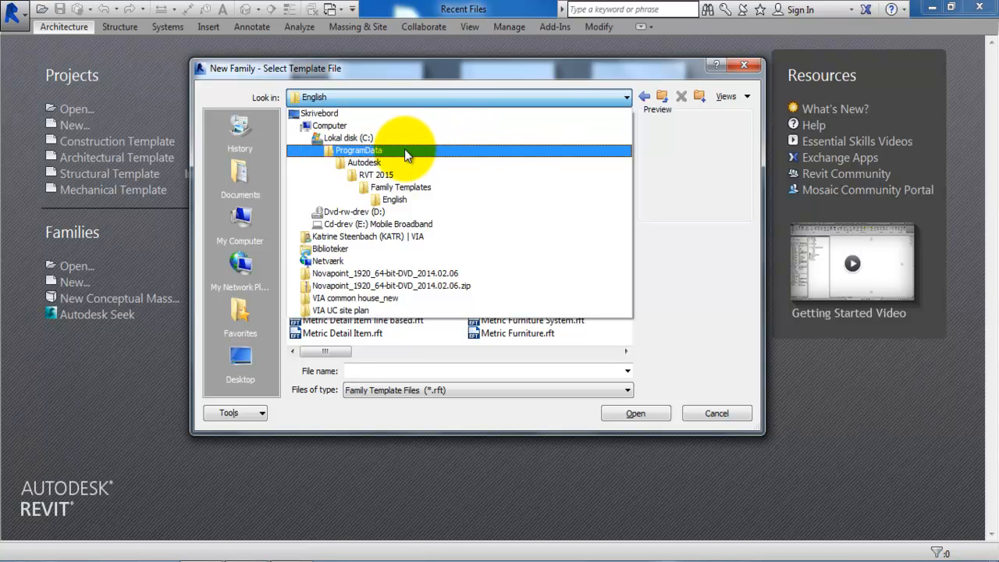
Switch the template browser to Lokal disk (C:) and check its top-level folders.
{"action": "left_click", "coordinate": [347, 138]}
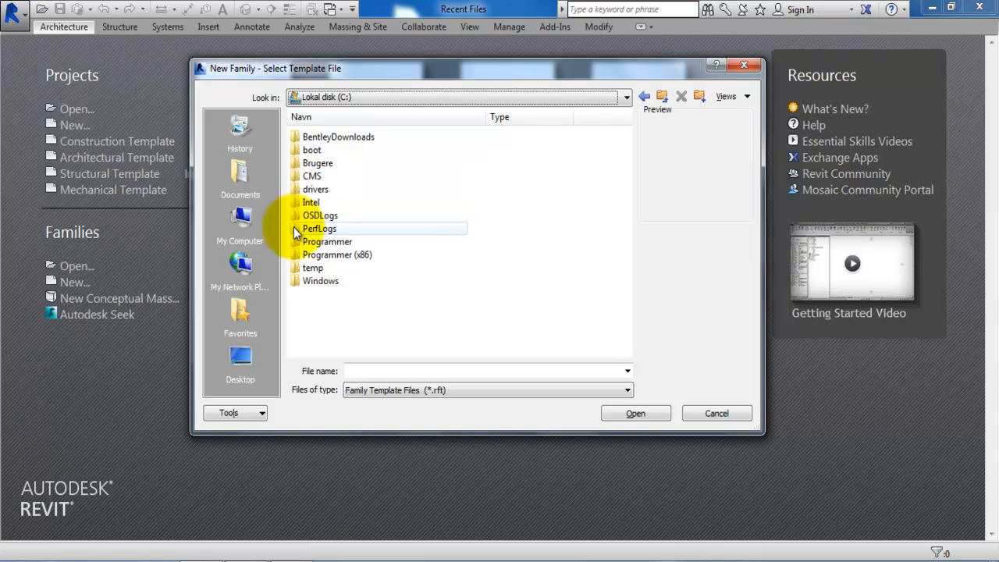
{"action": "mouse_move", "coordinate": [414, 294]}
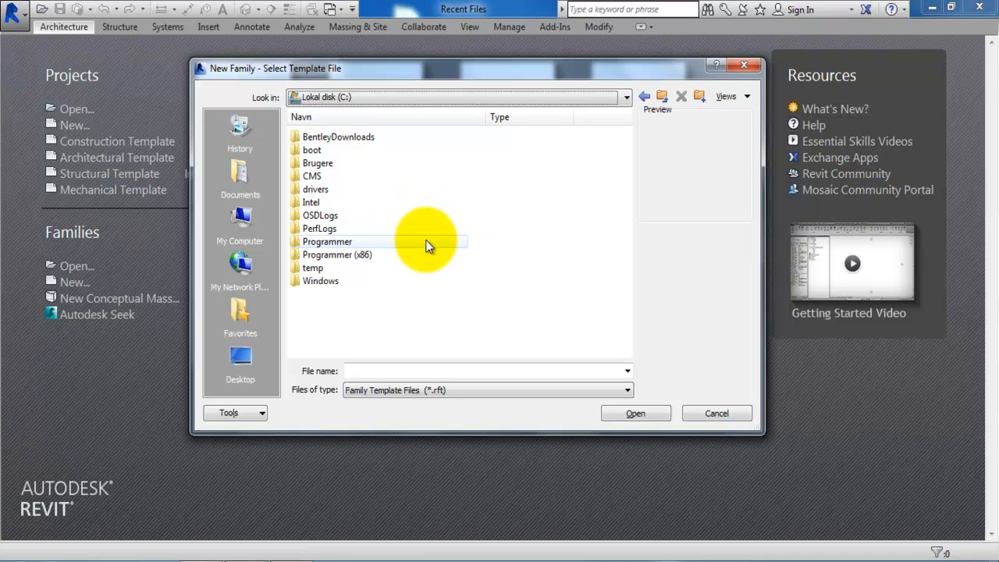
{"action": "mouse_move", "coordinate": [86, 544]}
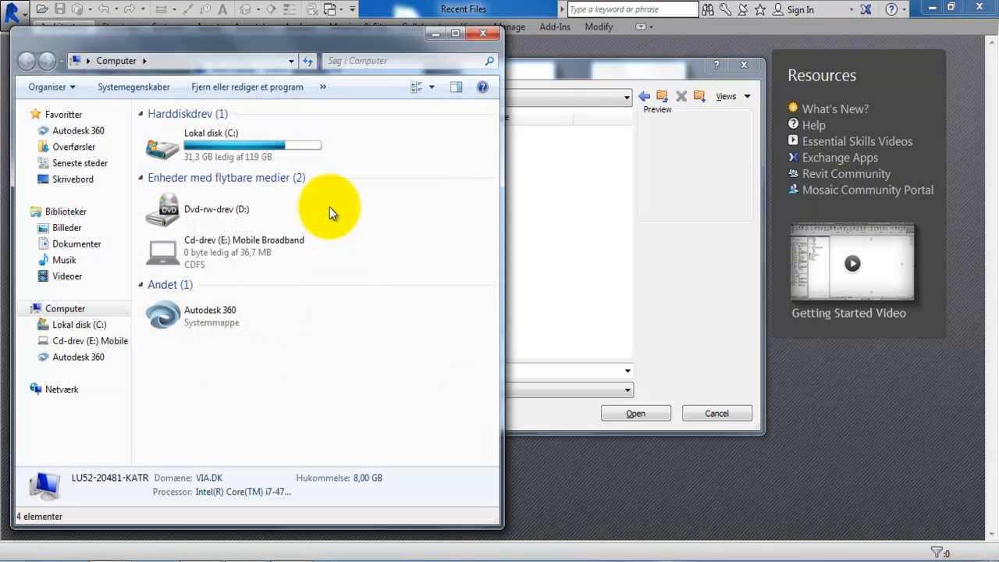
{"action": "mouse_move", "coordinate": [55, 87]}
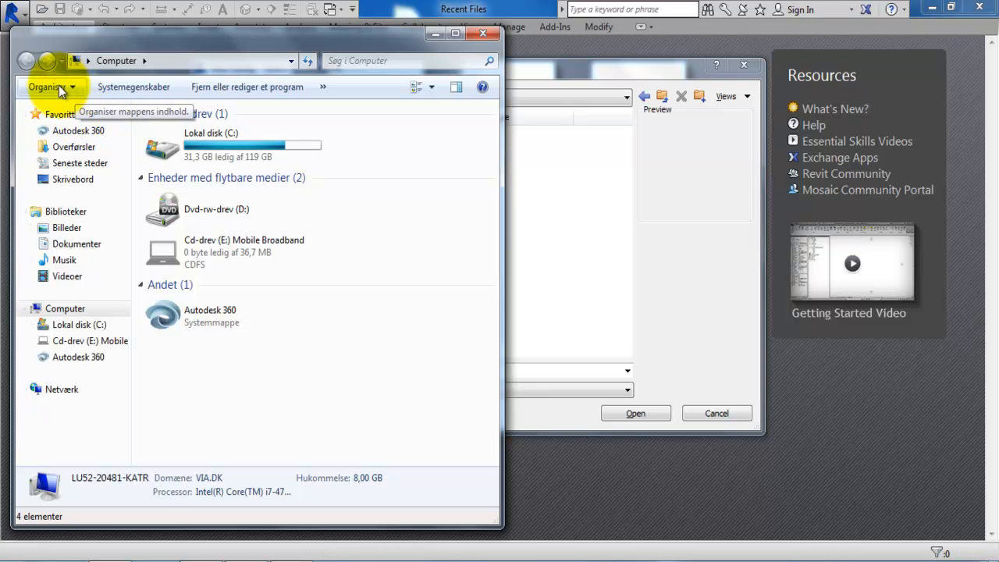
Enable the Explorer menu bar via Organiser > Layout, then open Funktioner > Mappeindstillinger.
{"action": "left_click", "coordinate": [49, 87]}
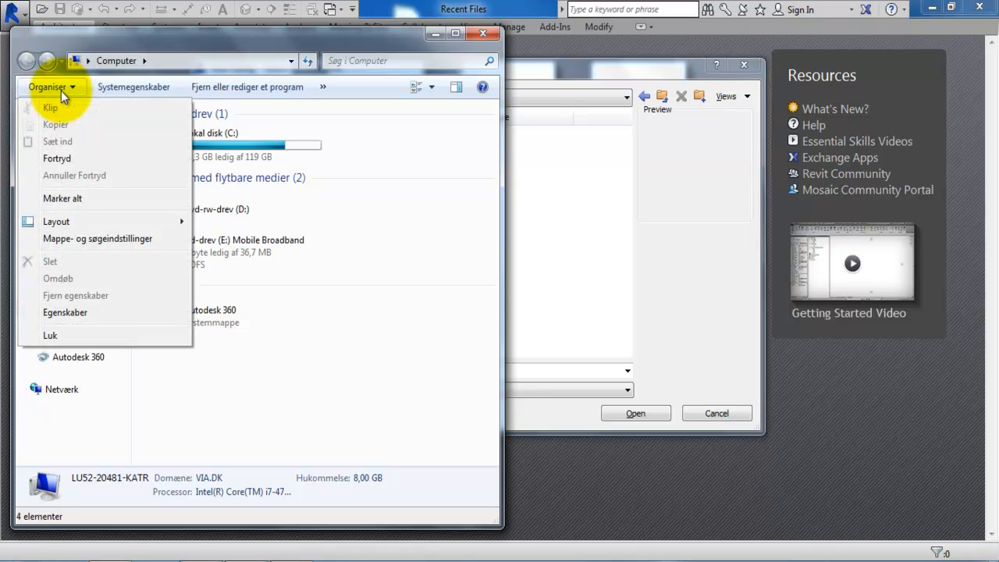
{"action": "mouse_move", "coordinate": [56, 221]}
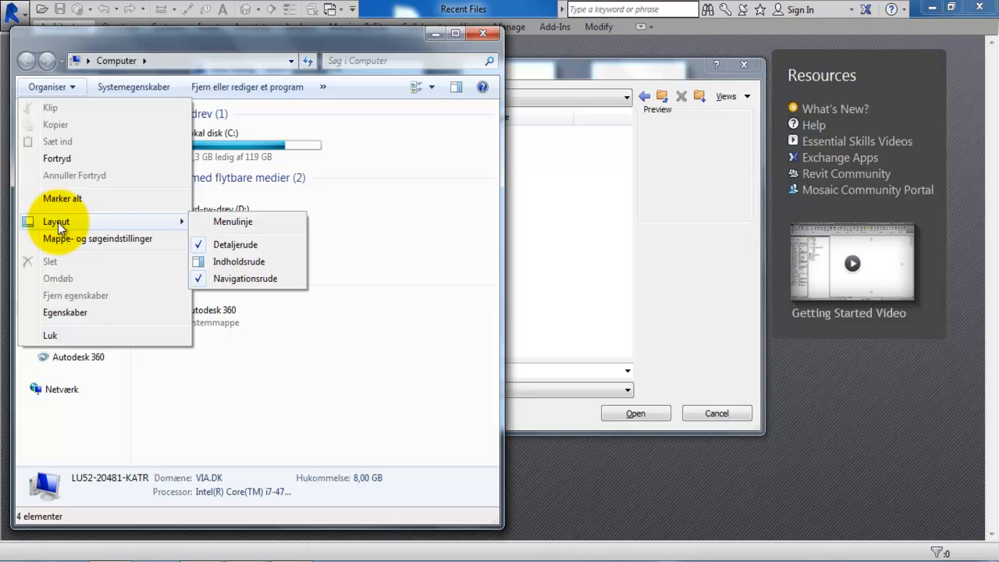
{"action": "mouse_move", "coordinate": [232, 221]}
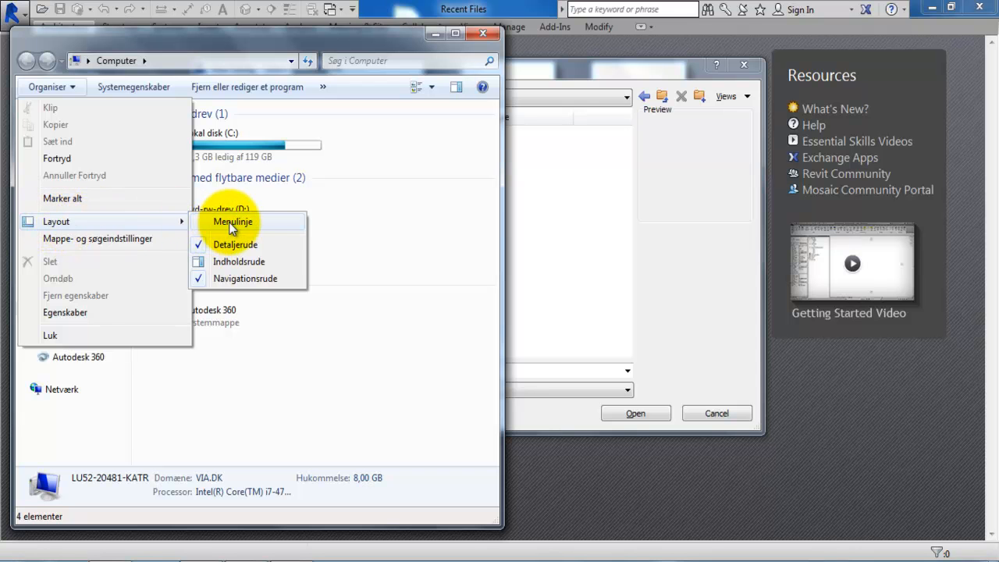
{"action": "left_click", "coordinate": [232, 221]}
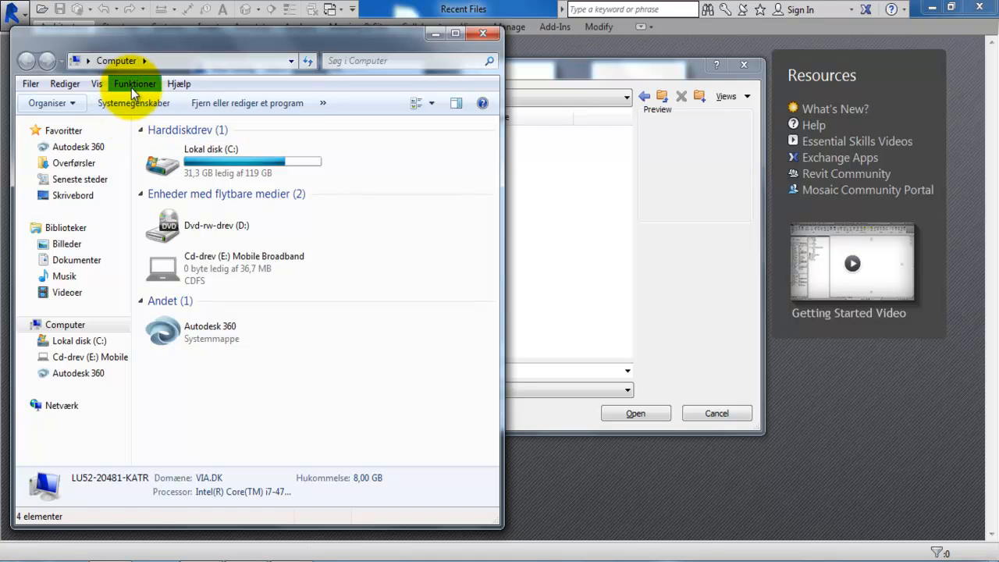
{"action": "left_click", "coordinate": [135, 84]}
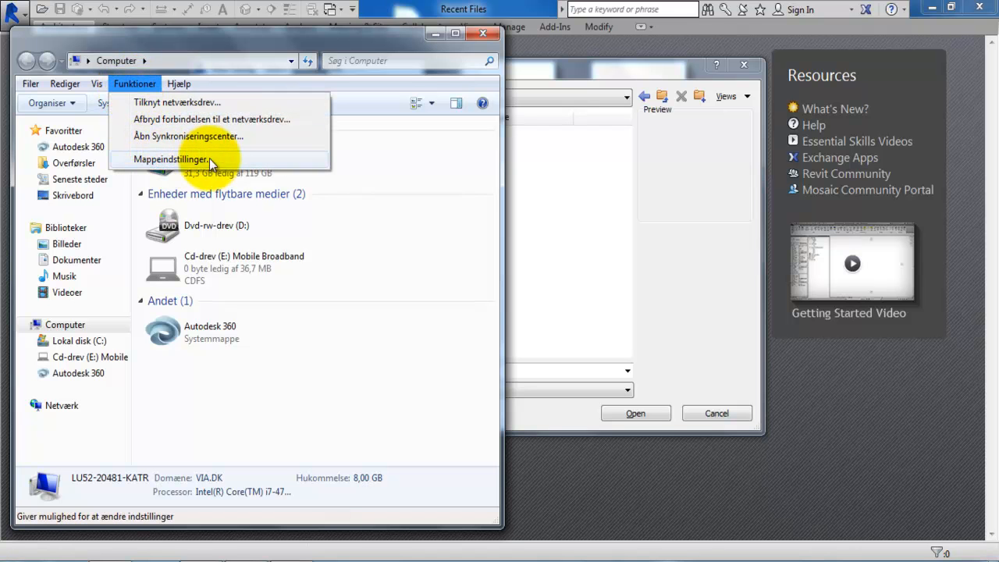
{"action": "mouse_move", "coordinate": [217, 168]}
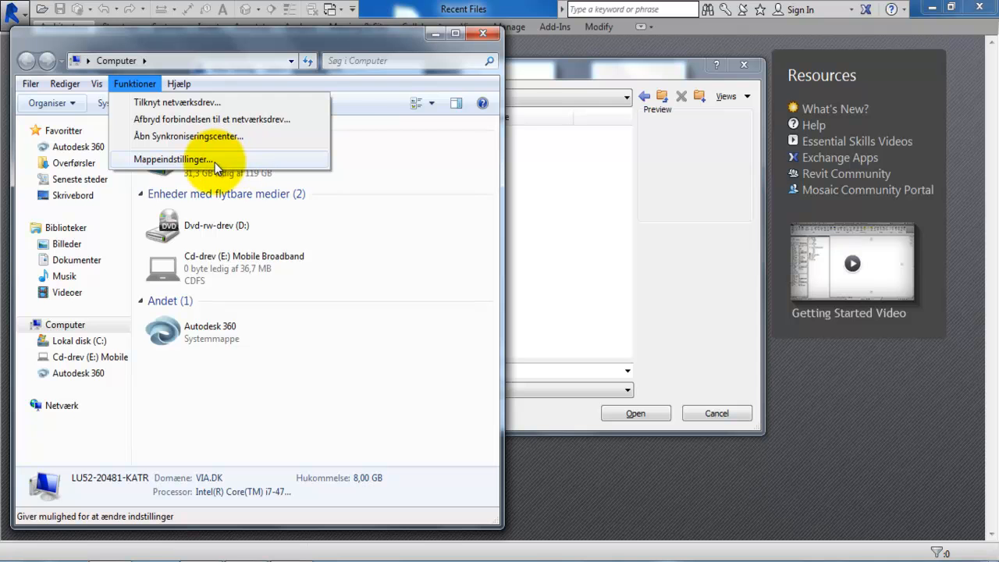
{"action": "left_click", "coordinate": [171, 159]}
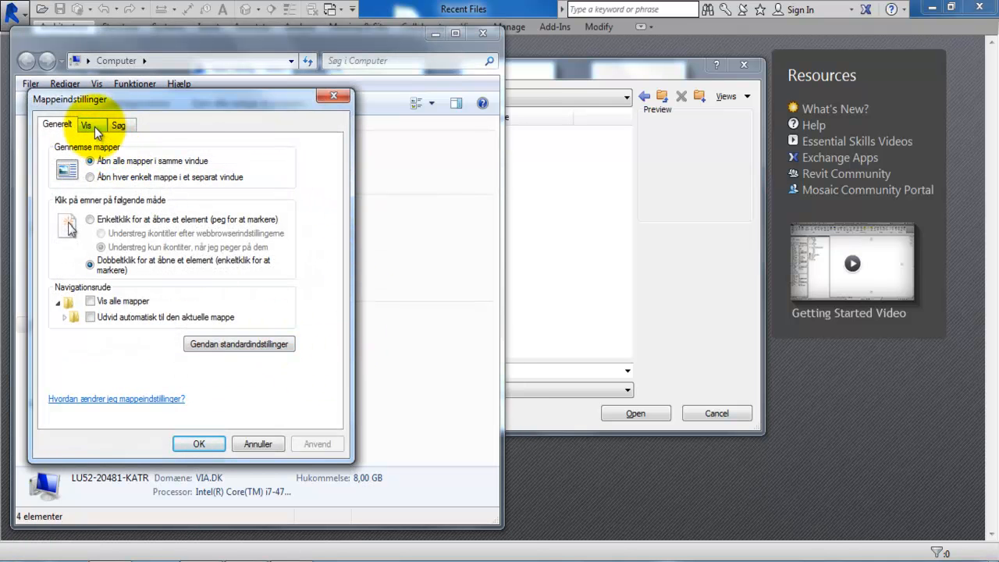
On the Vis tab, choose 'Vis skjulte filer, mapper og drev', apply, and click OK.
{"action": "left_click", "coordinate": [86, 124]}
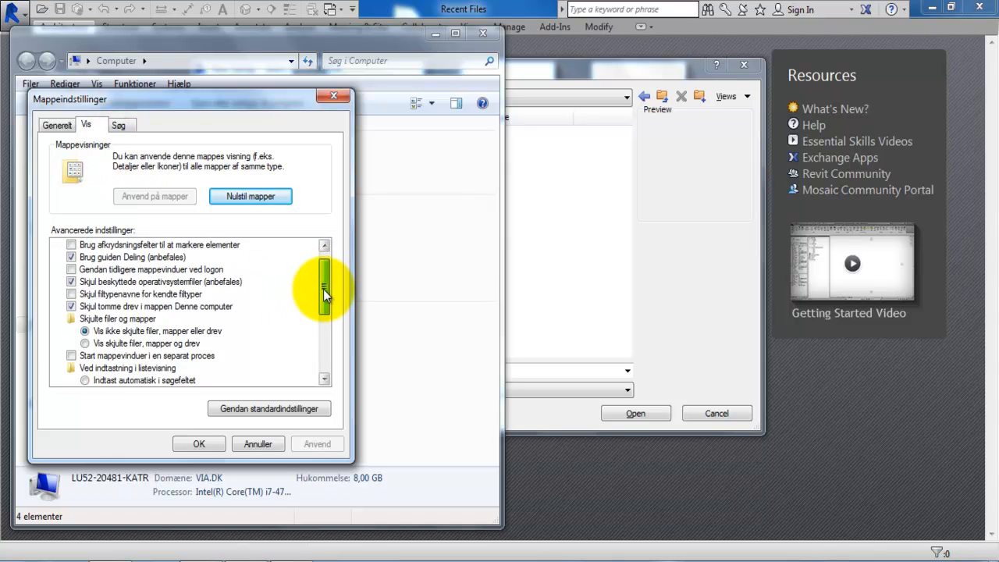
{"action": "scroll", "scroll_direction": "down", "scroll_amount": 3}
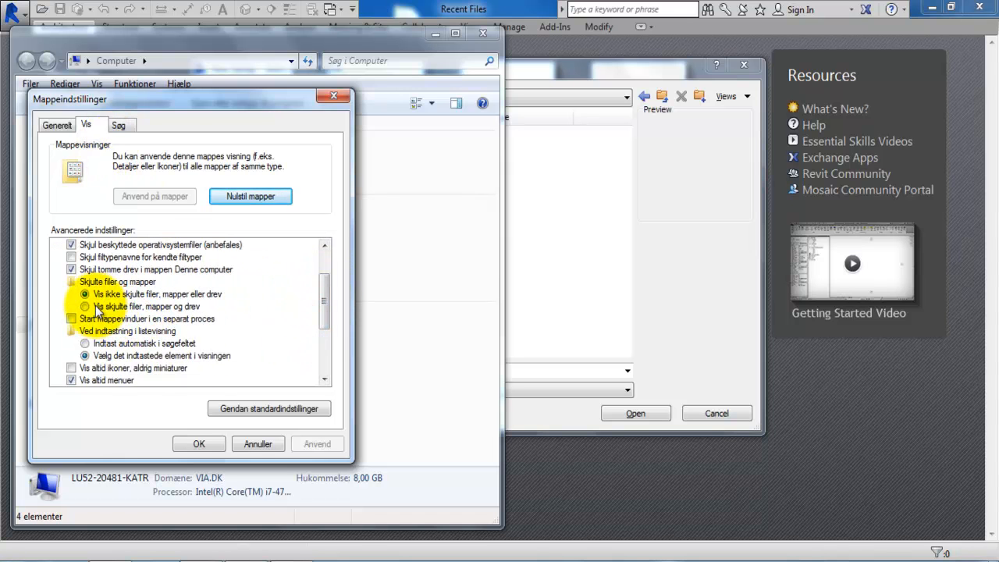
{"action": "left_click", "coordinate": [84, 306]}
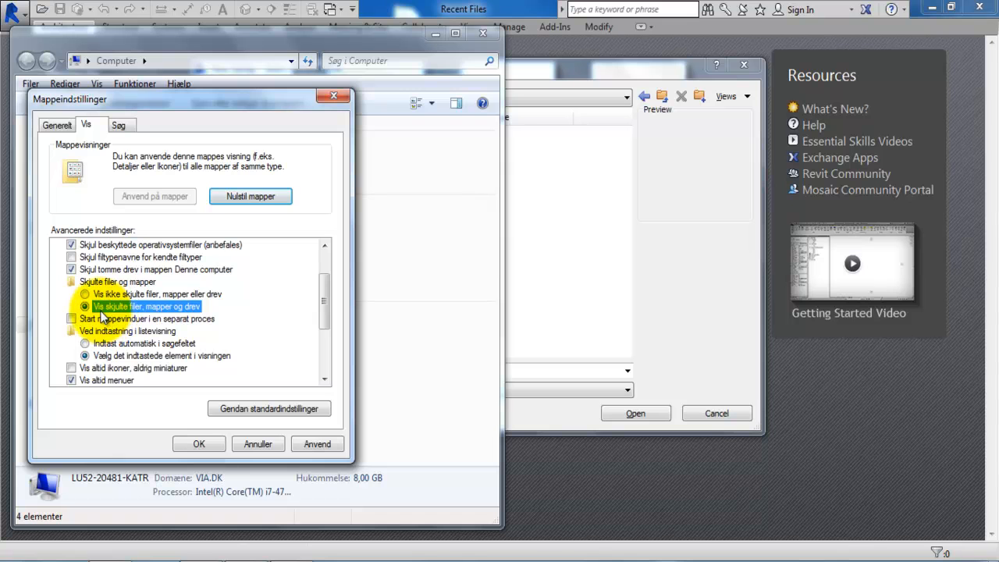
{"action": "mouse_move", "coordinate": [152, 312]}
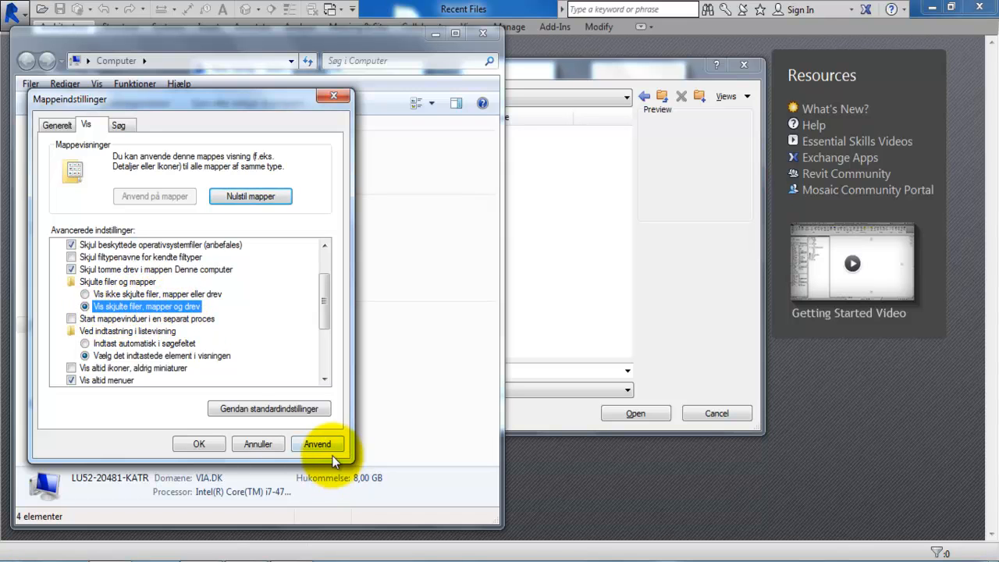
{"action": "left_click", "coordinate": [317, 443]}
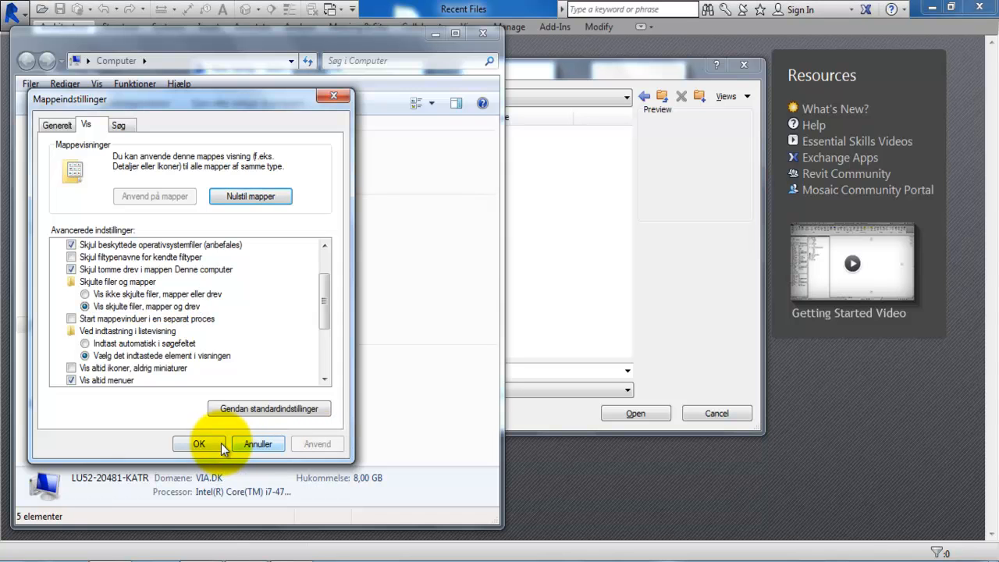
{"action": "left_click", "coordinate": [199, 444]}
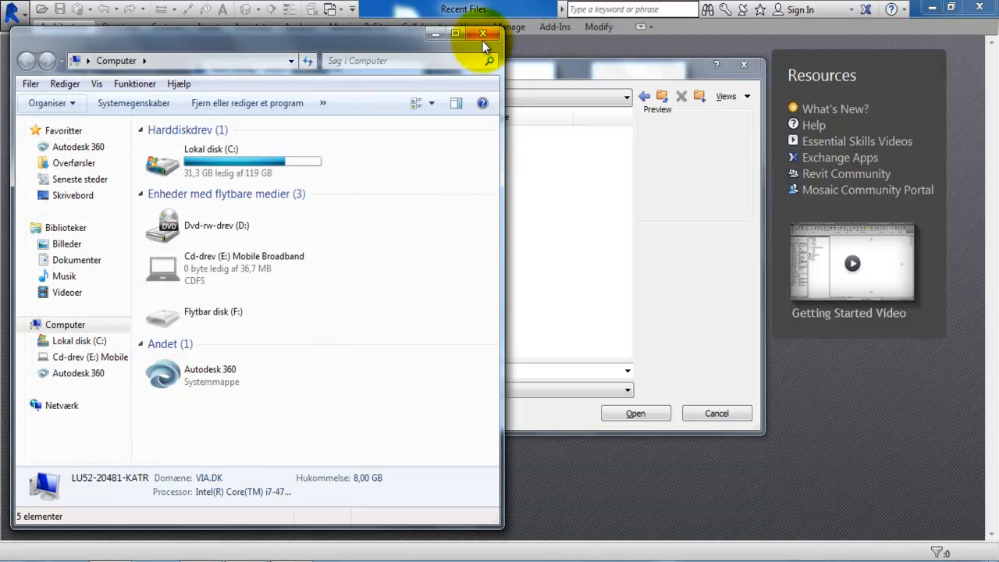
Close Explorer and reselect Lokal disk (C:) so ProgramData appears in the template dialog.
{"action": "left_click", "coordinate": [482, 33]}
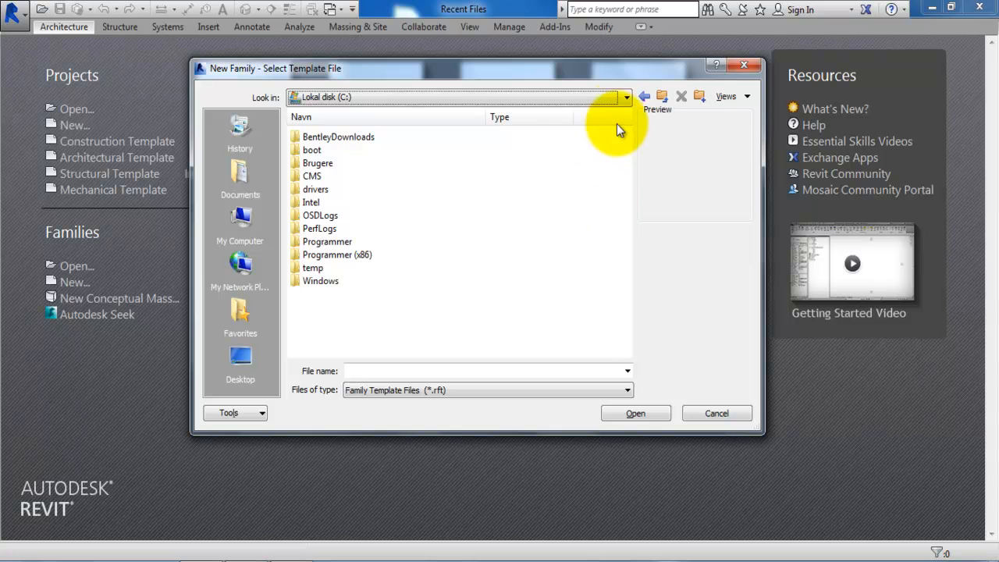
{"action": "left_click", "coordinate": [626, 96]}
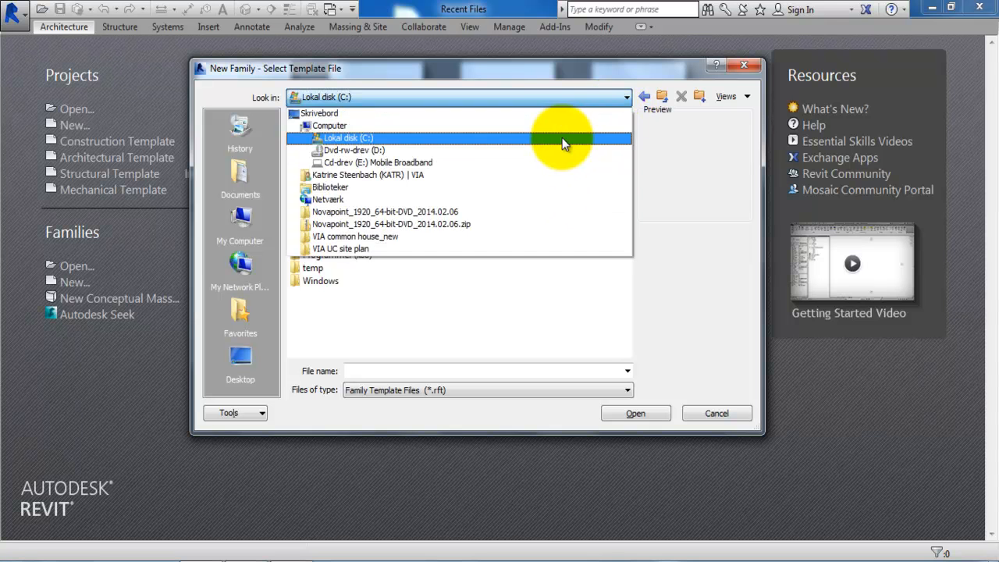
{"action": "left_click", "coordinate": [341, 138]}
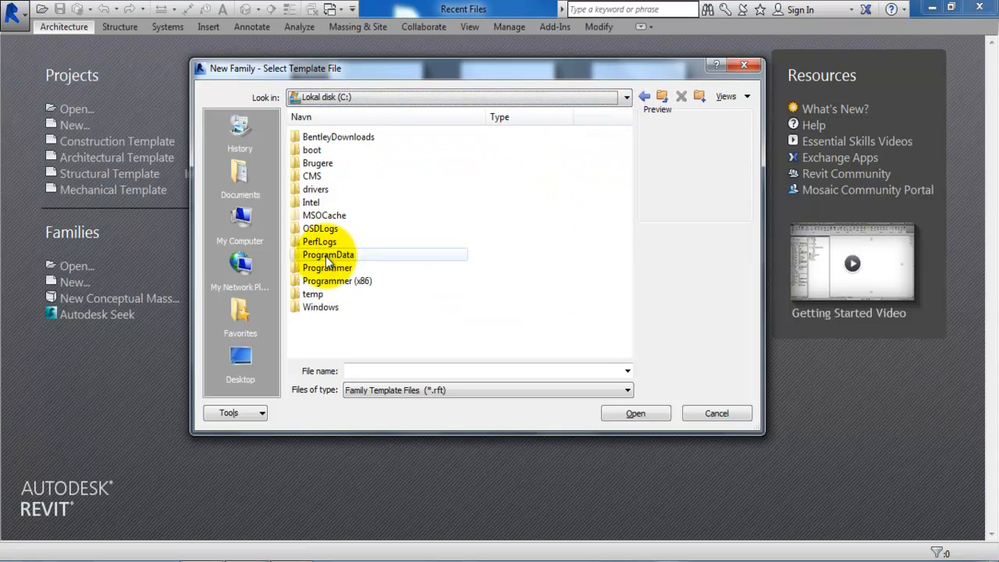
{"action": "left_click", "coordinate": [327, 254]}
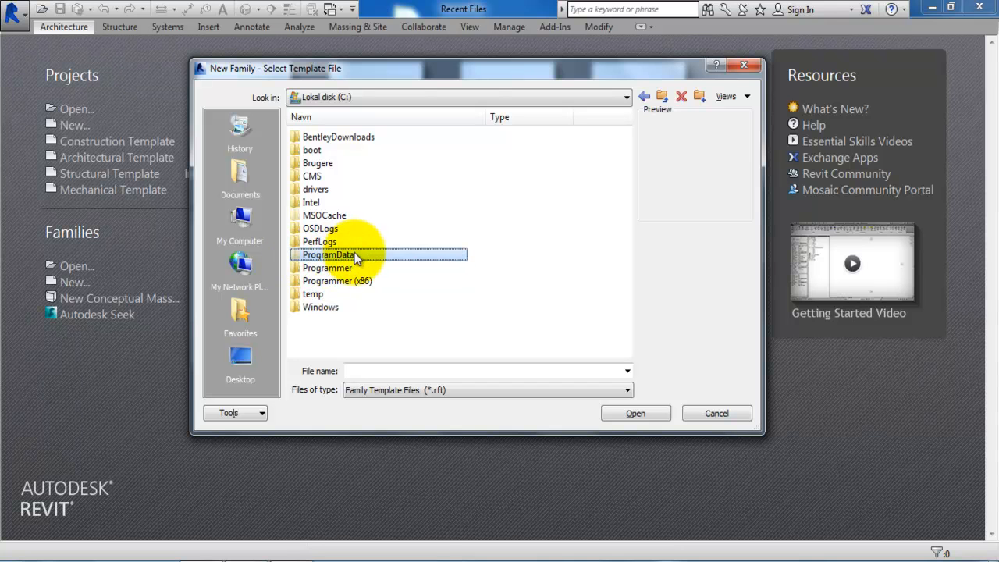
{"action": "mouse_move", "coordinate": [355, 258]}
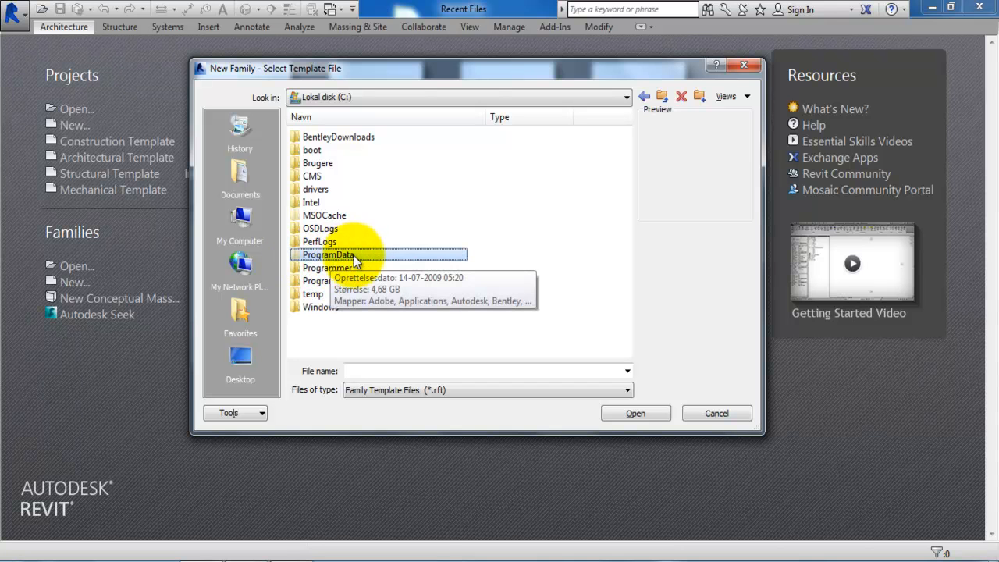
Browse through ProgramData, Autodesk, RVT 2015 and Family Templates into English.
{"action": "double_click", "coordinate": [336, 255]}
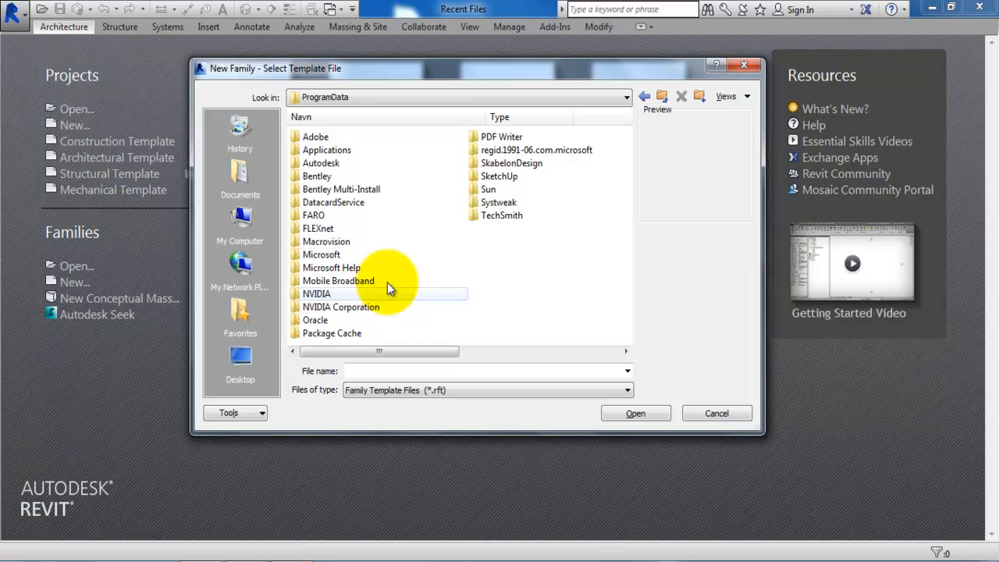
{"action": "mouse_move", "coordinate": [328, 162]}
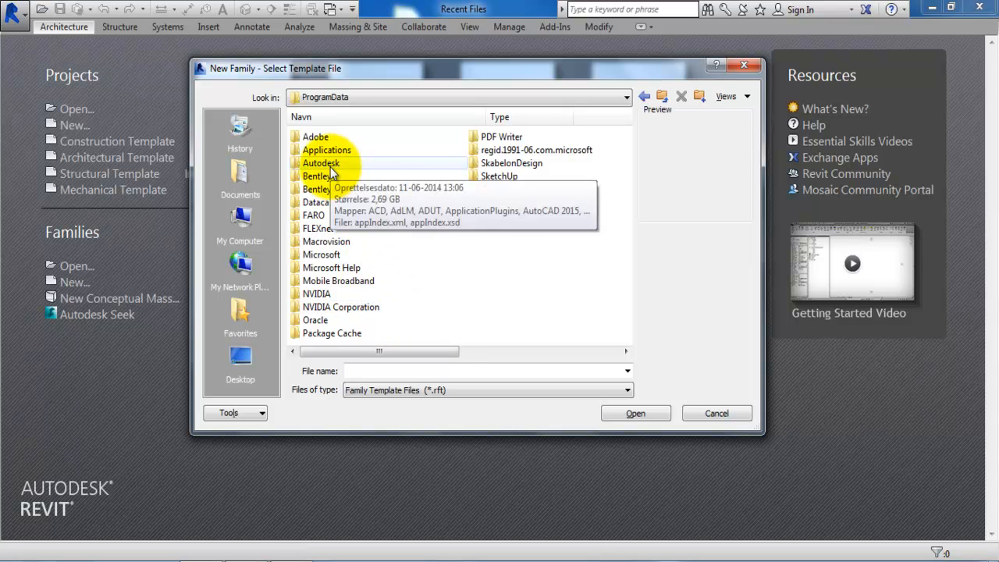
{"action": "double_click", "coordinate": [320, 162]}
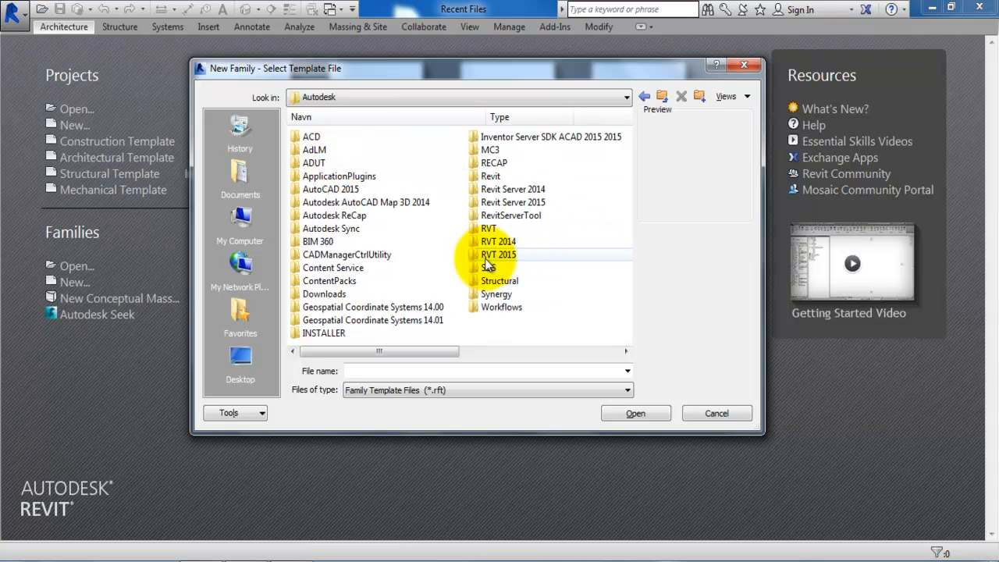
{"action": "mouse_move", "coordinate": [511, 258]}
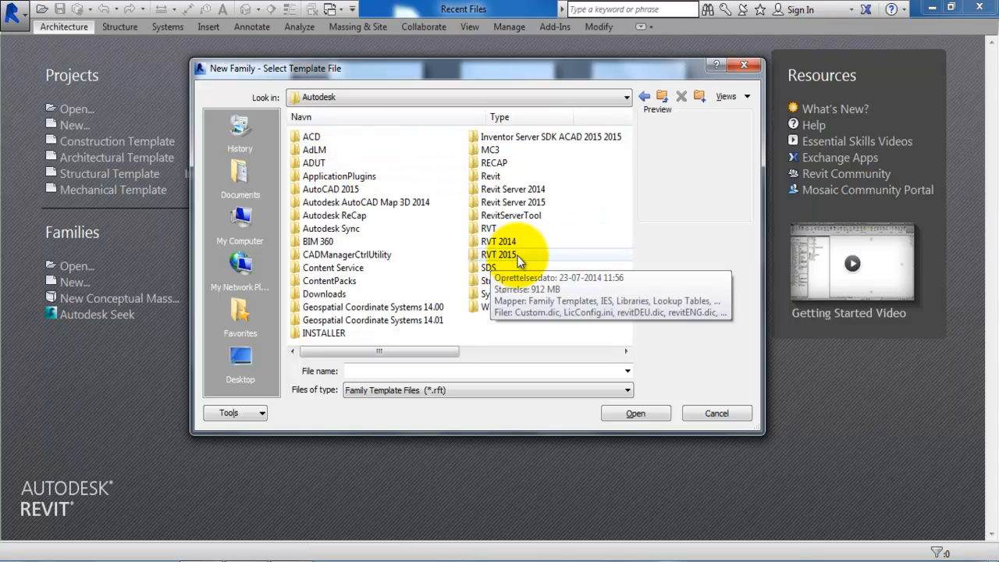
{"action": "double_click", "coordinate": [499, 255]}
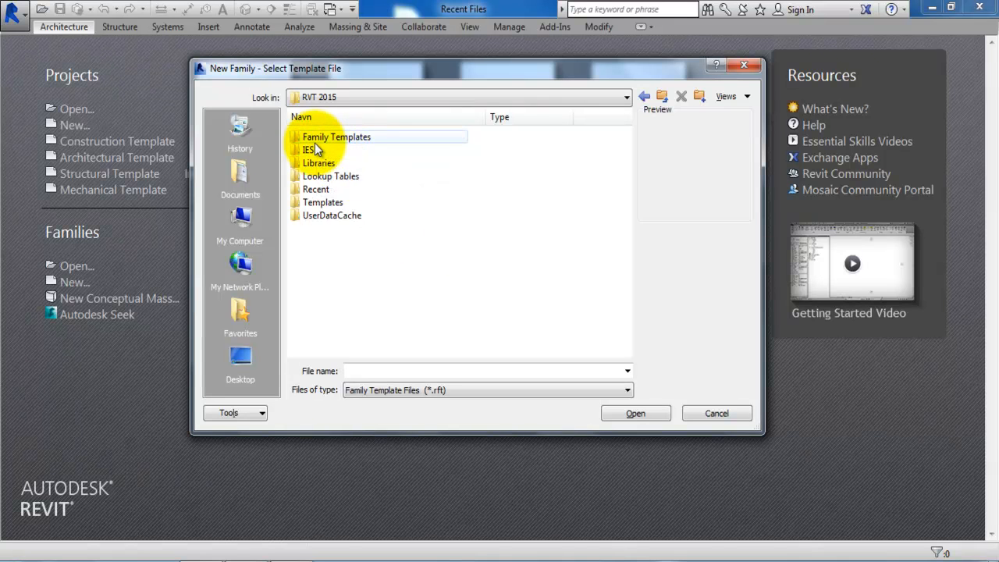
{"action": "double_click", "coordinate": [337, 136]}
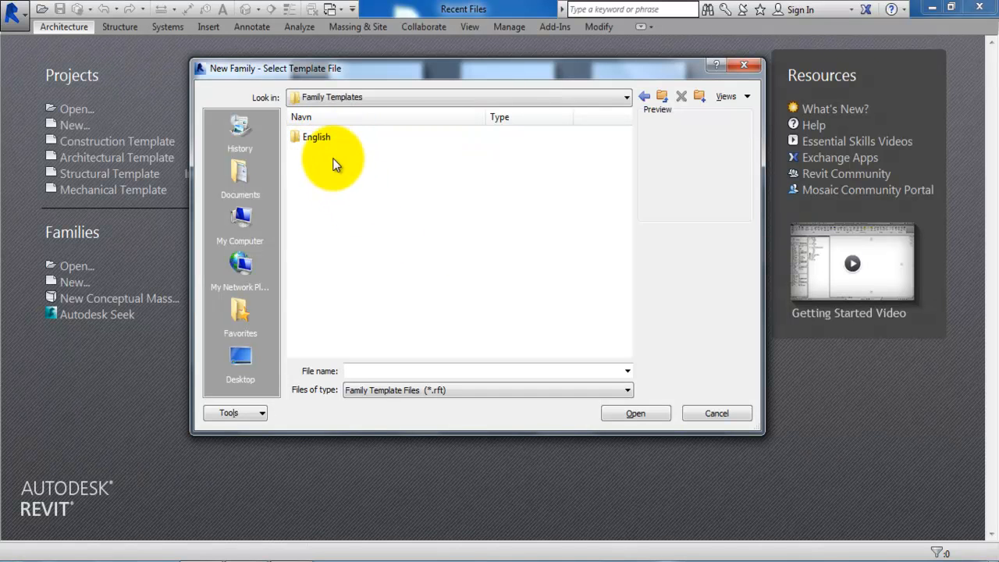
{"action": "double_click", "coordinate": [316, 137]}
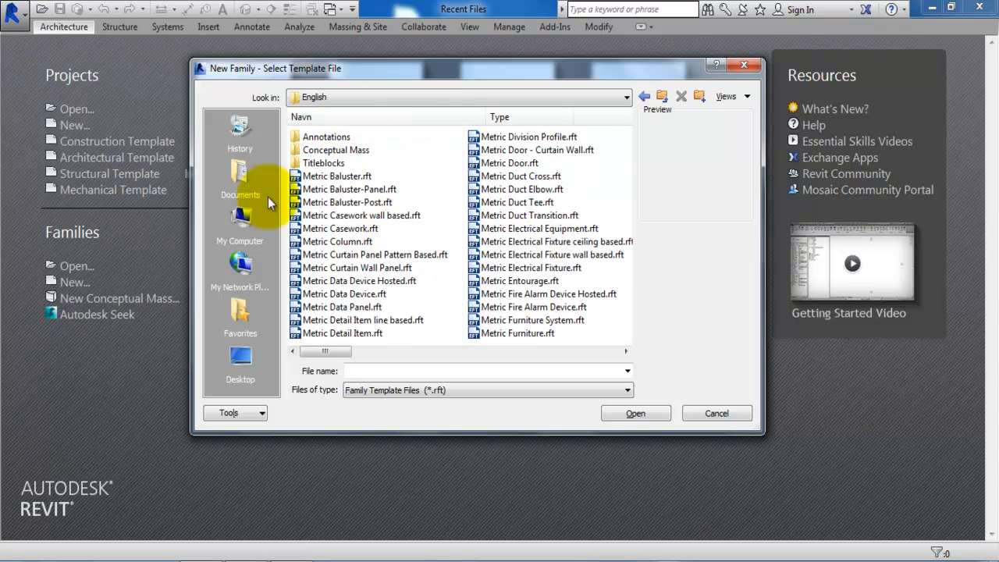